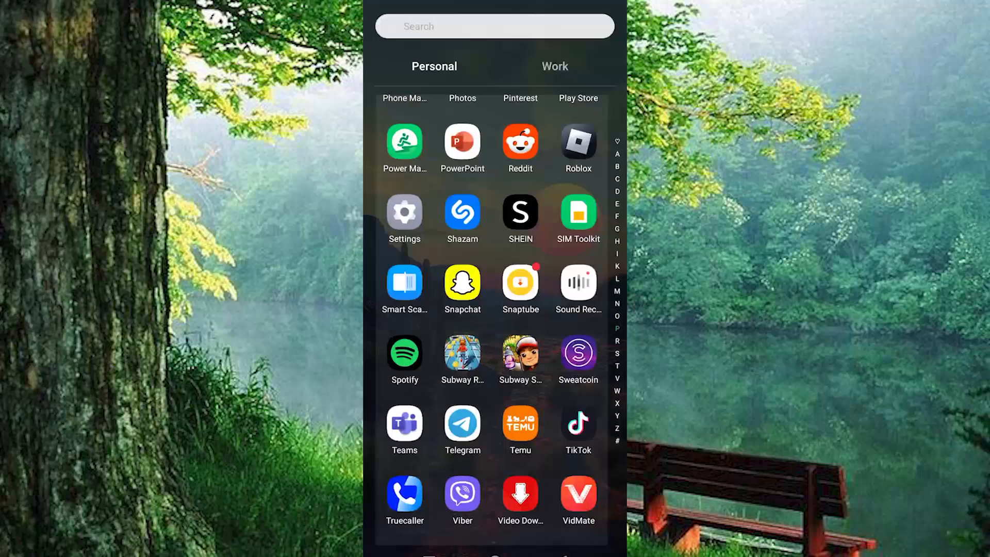
Launch TikTok from the home screen.
scroll(down, 3)
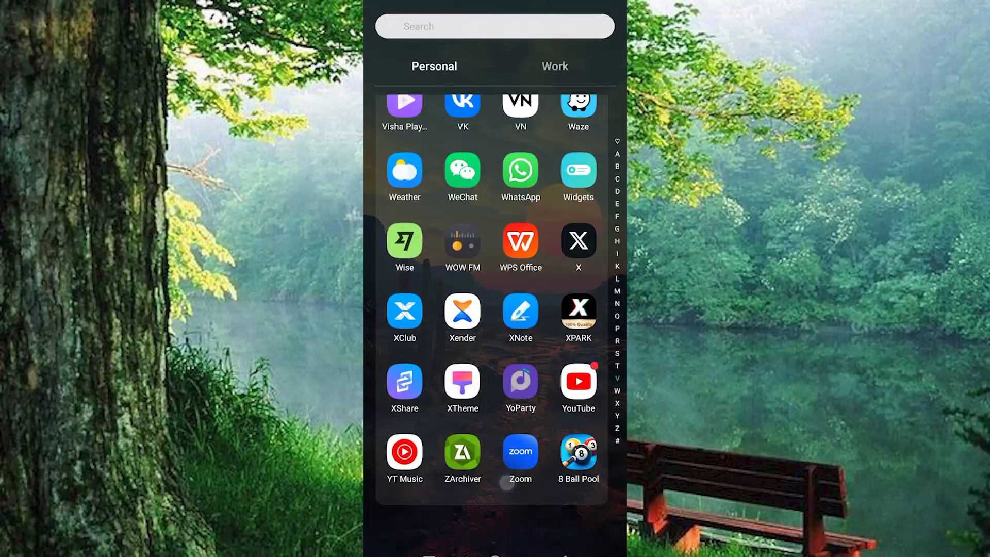
scroll(down, 3)
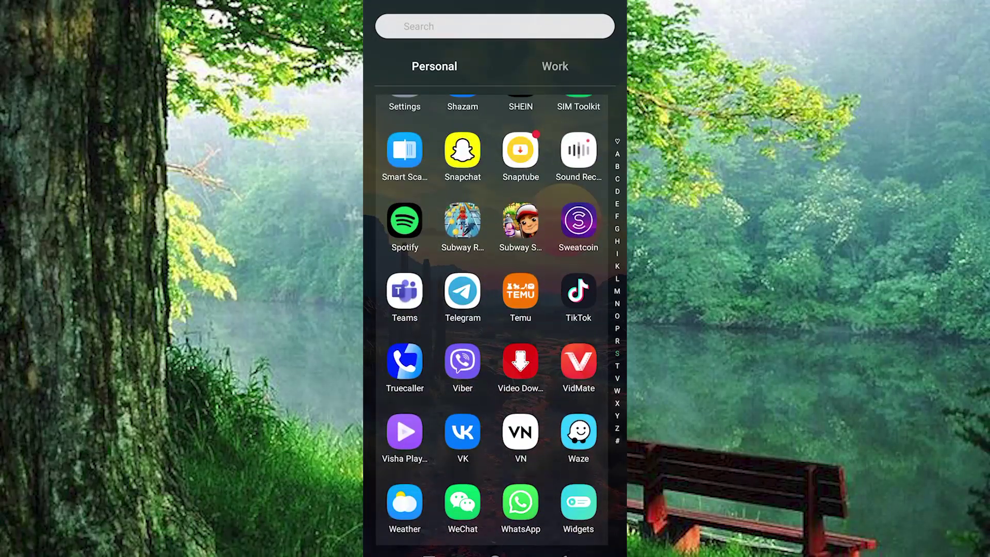
click(577, 292)
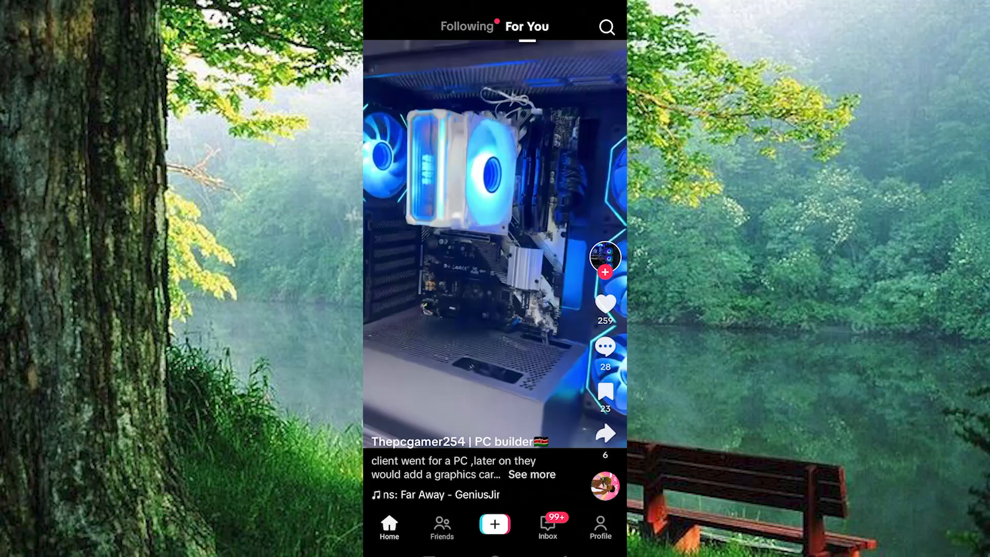
scroll(up, 3)
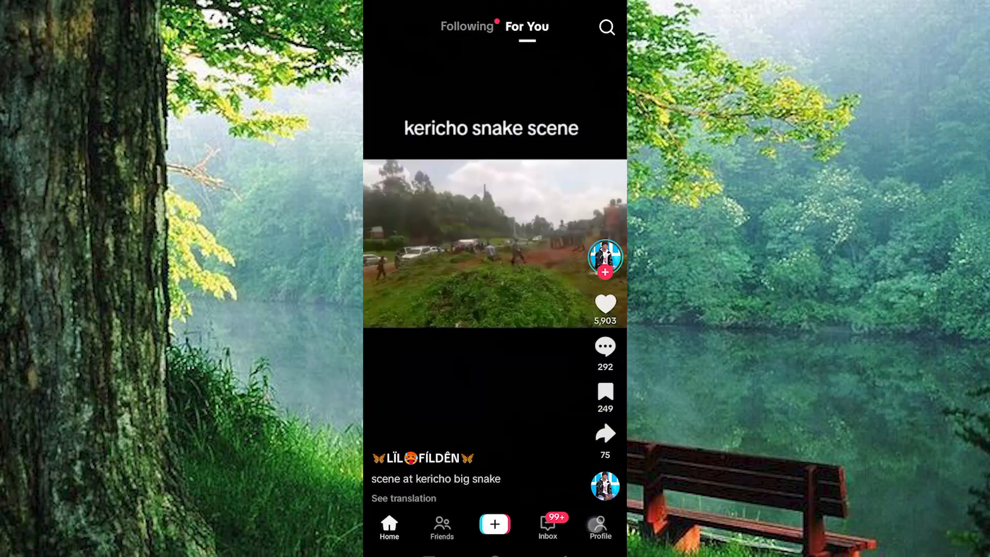
From your profile's menu, reach the Settings and privacy page.
click(599, 526)
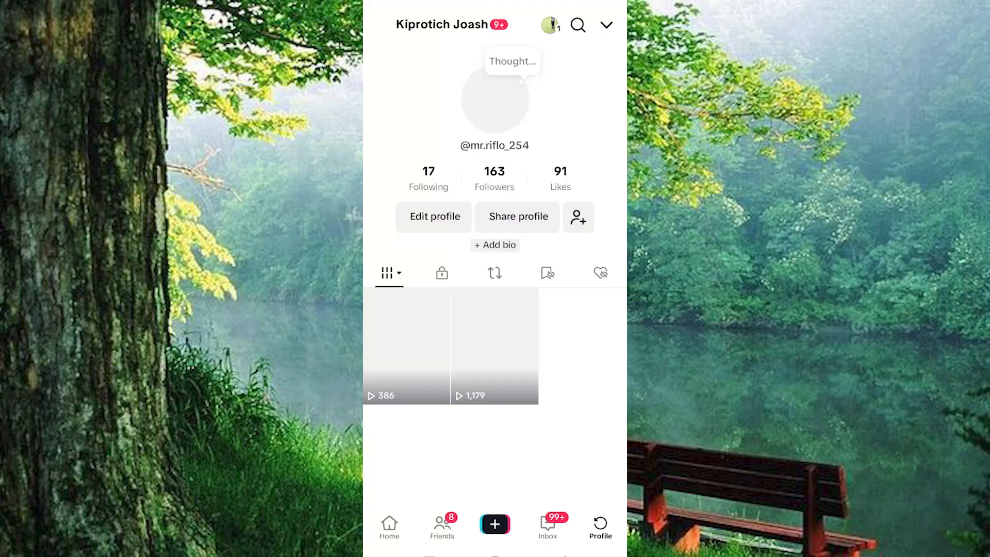
click(605, 25)
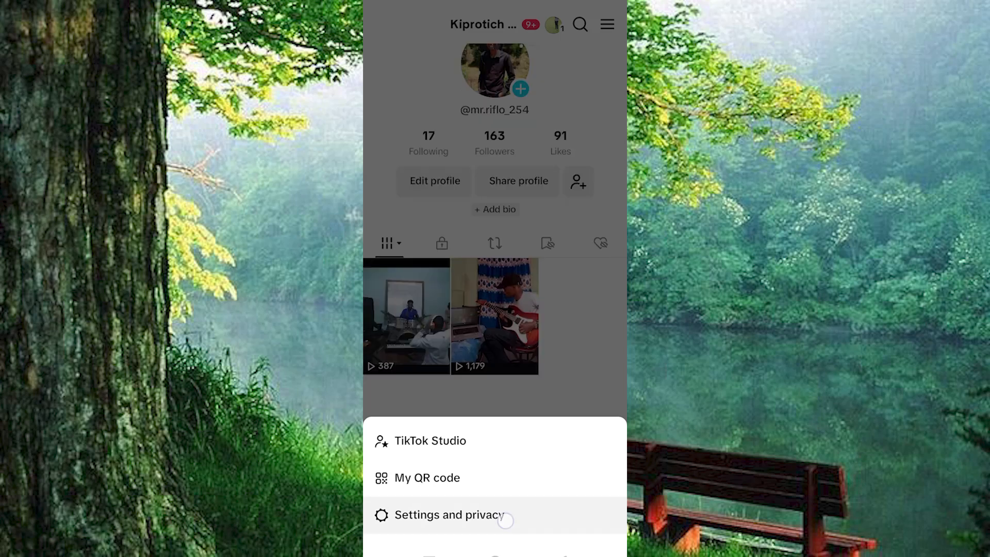
click(450, 514)
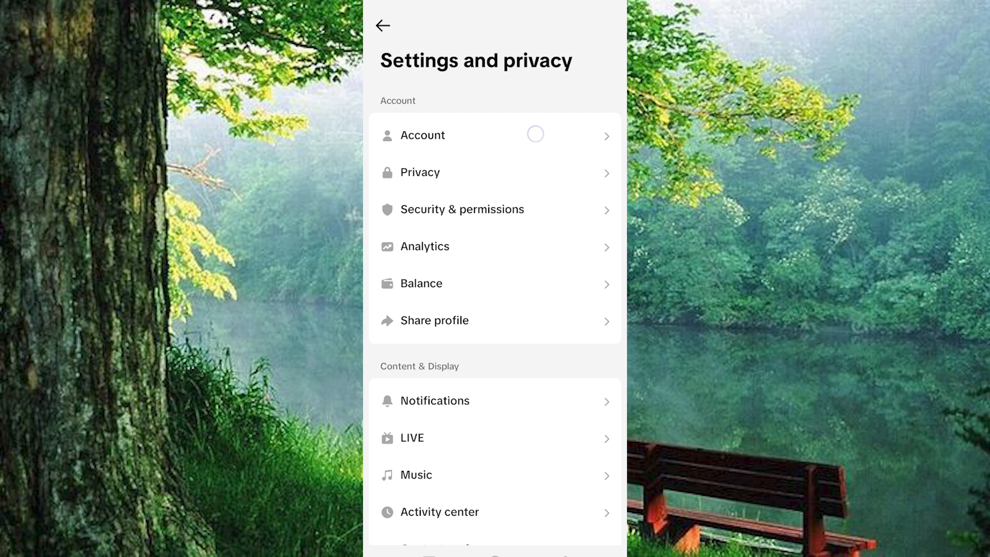
Start deleting the account, choosing 'Trouble getting started' as the reason.
click(432, 135)
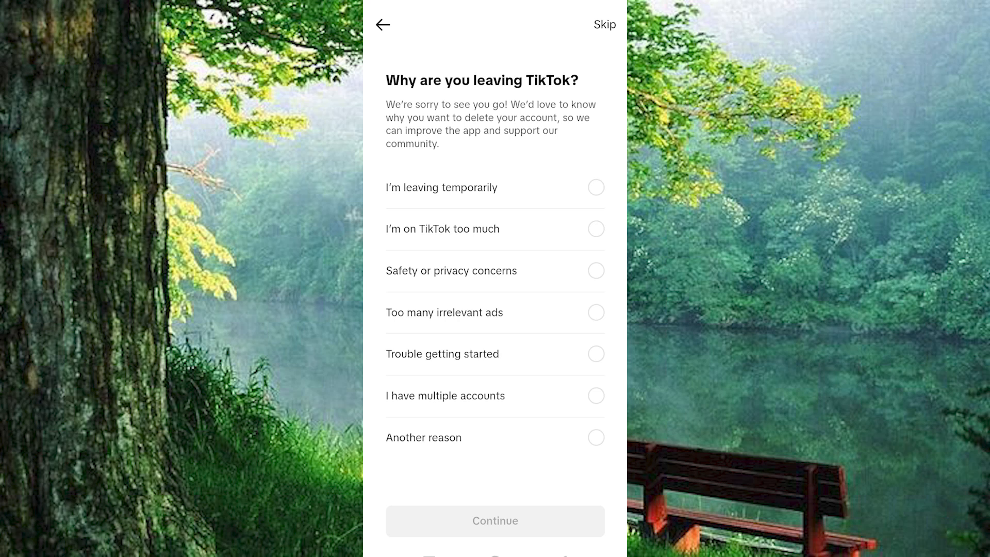
click(594, 353)
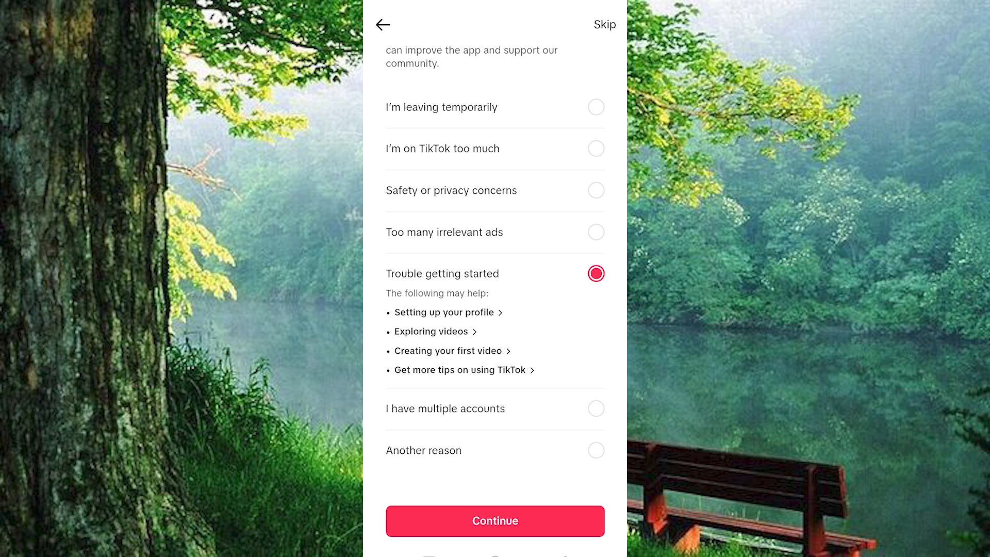
Continue through the deletion confirmations, including the data download notice.
click(494, 520)
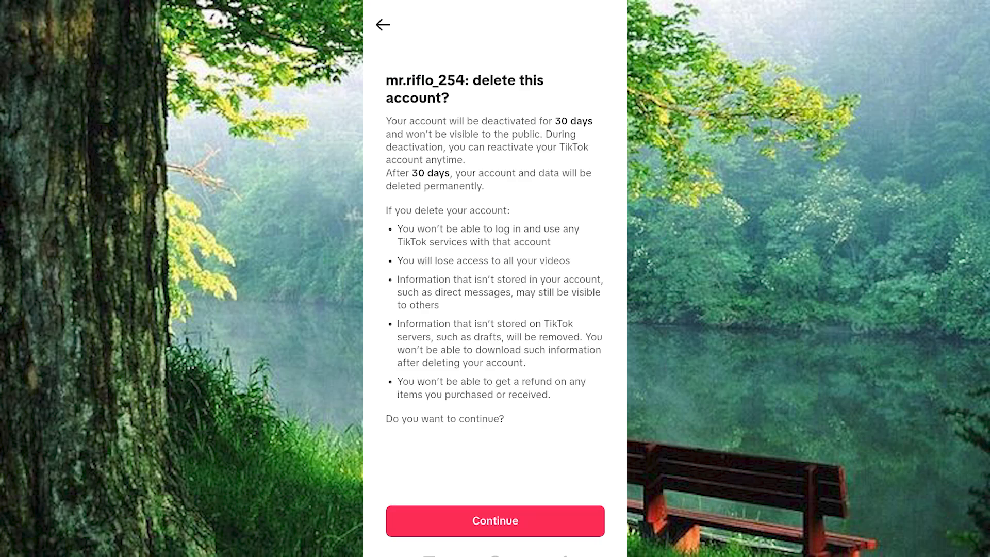
click(494, 520)
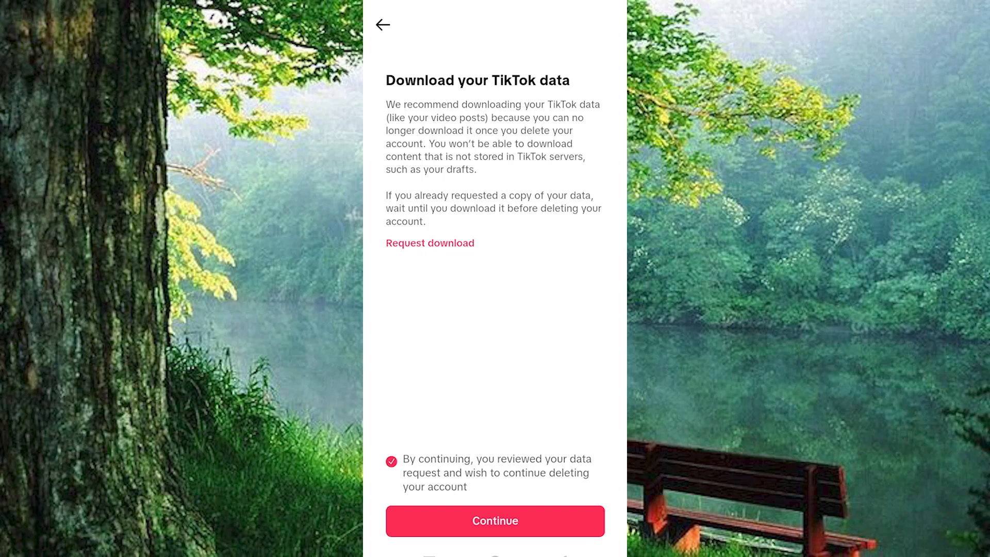
click(494, 520)
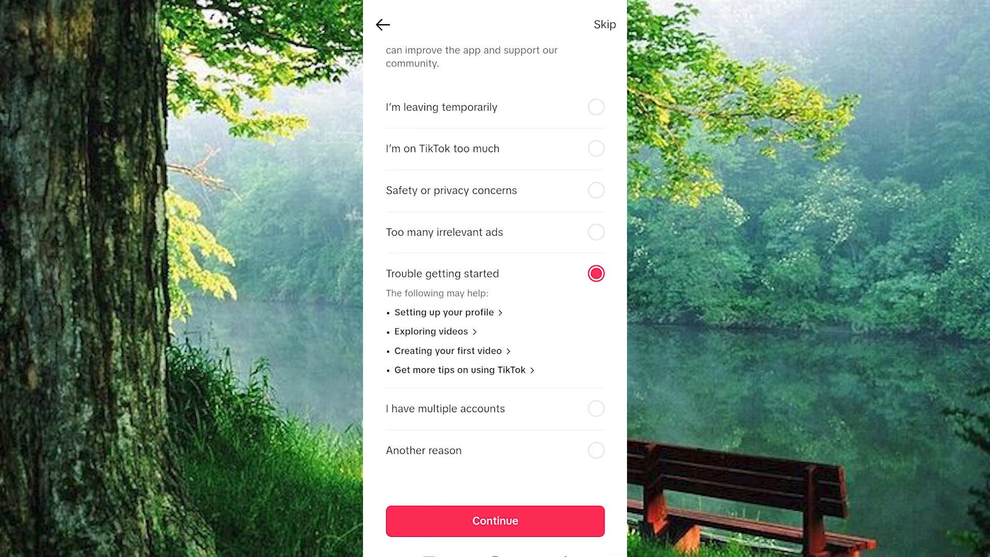
Leave TikTok and reach Settings for Google apps under Google in Android Settings.
click(494, 521)
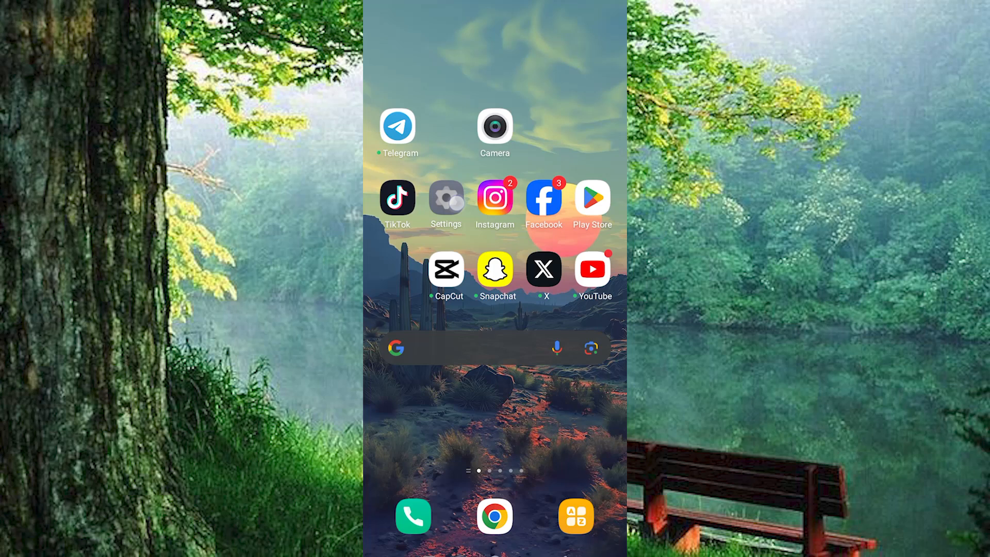
click(446, 198)
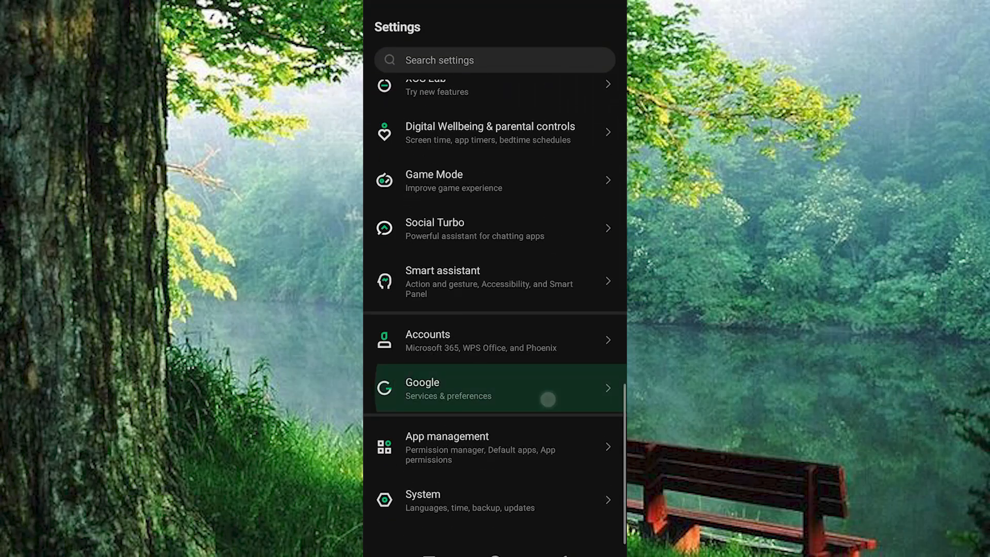
click(494, 389)
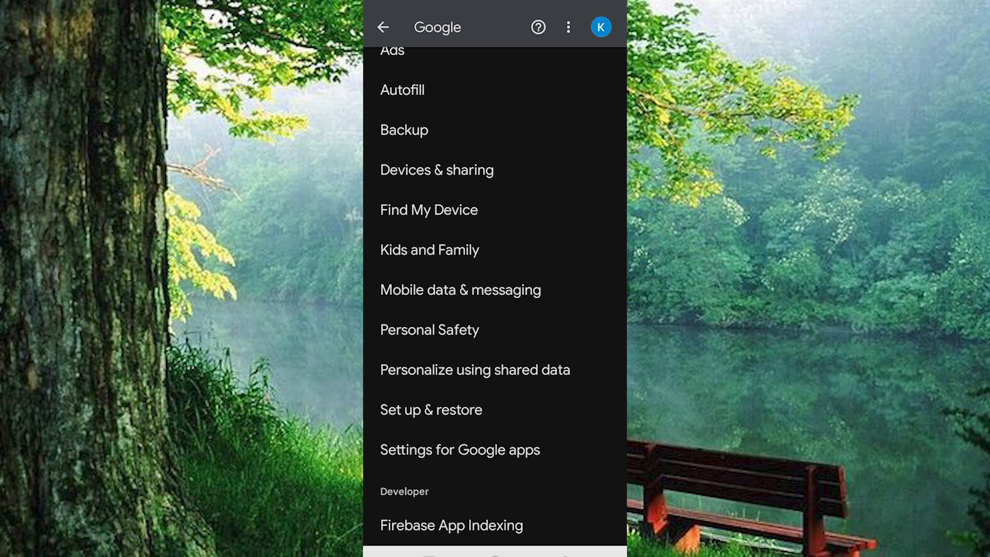
click(460, 449)
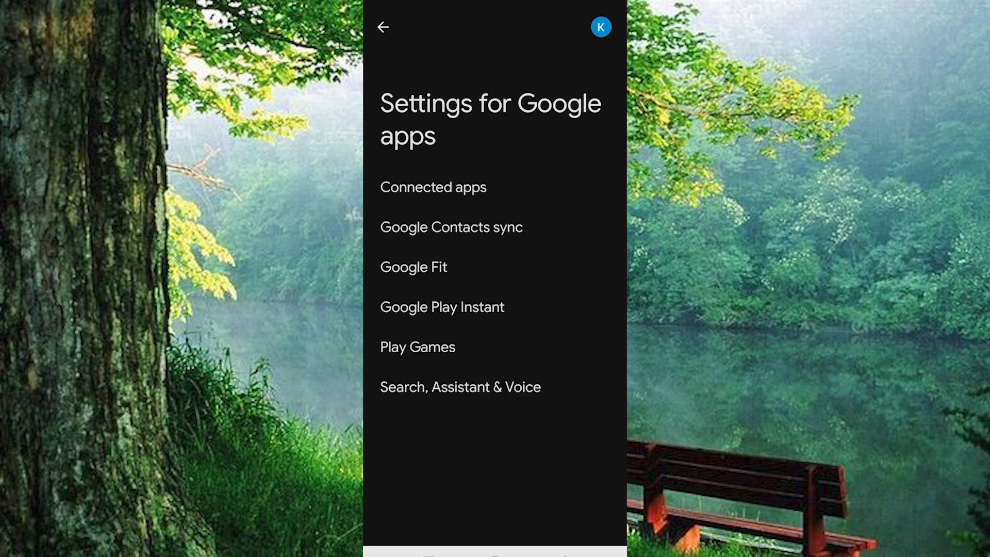
Under Connected apps, start deleting all TikTok connections, then cancel the prompt.
click(432, 187)
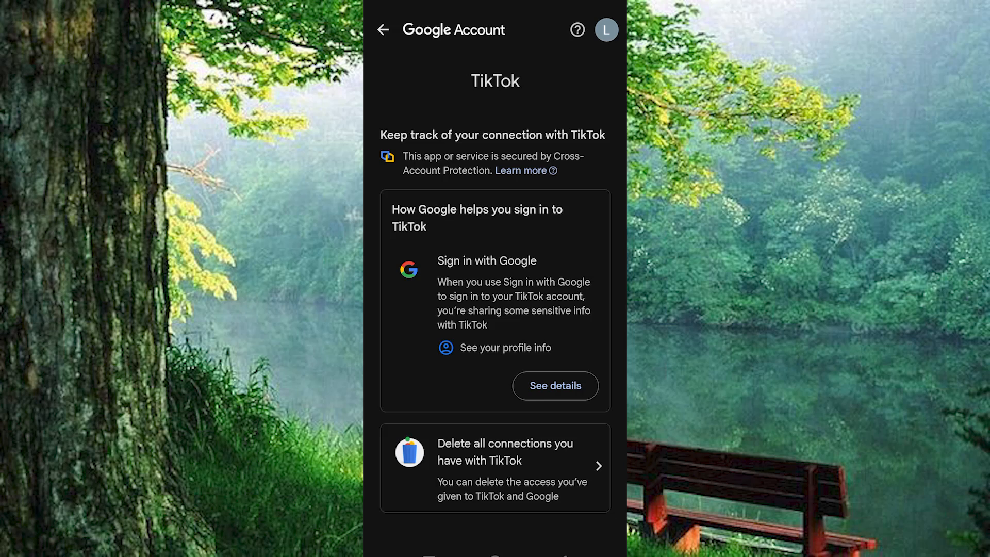
click(493, 467)
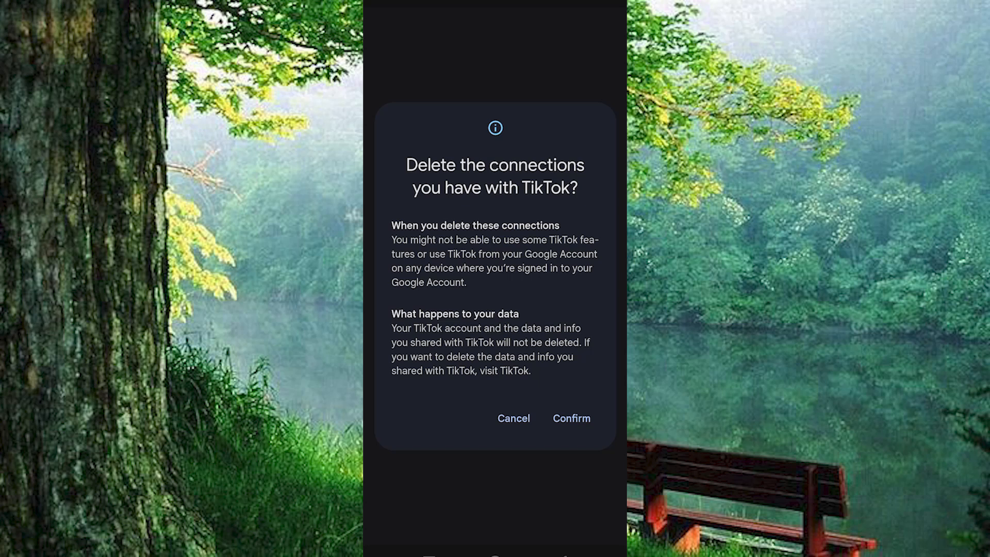
click(514, 418)
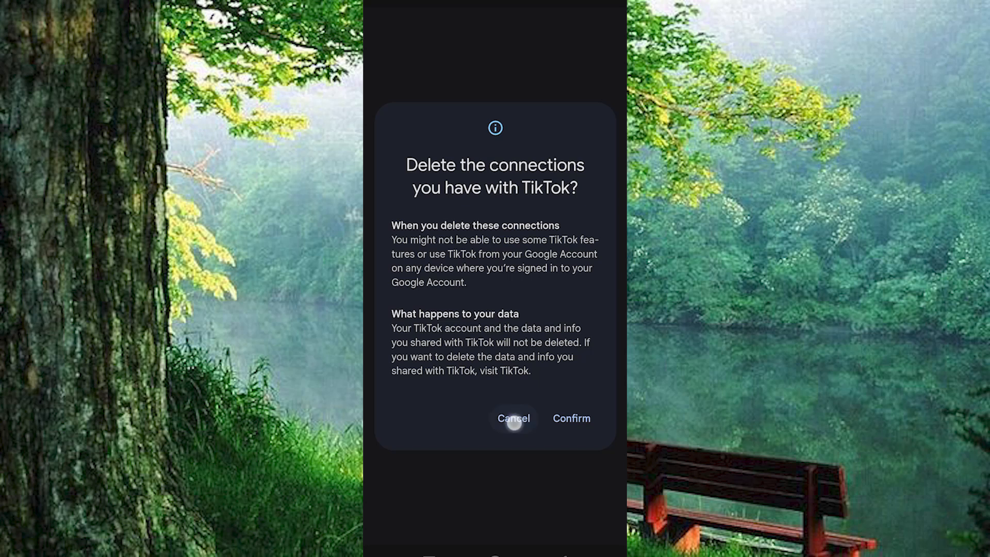
click(513, 417)
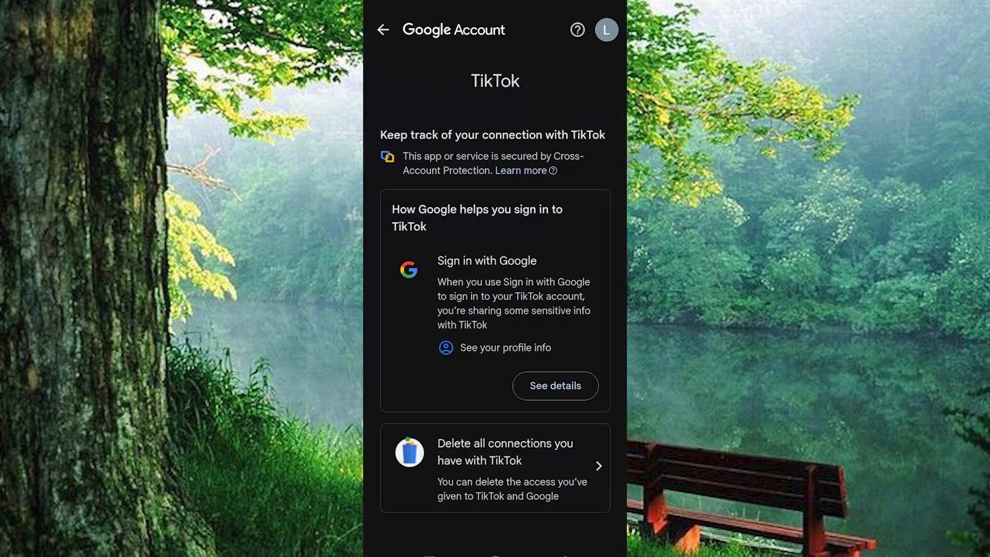